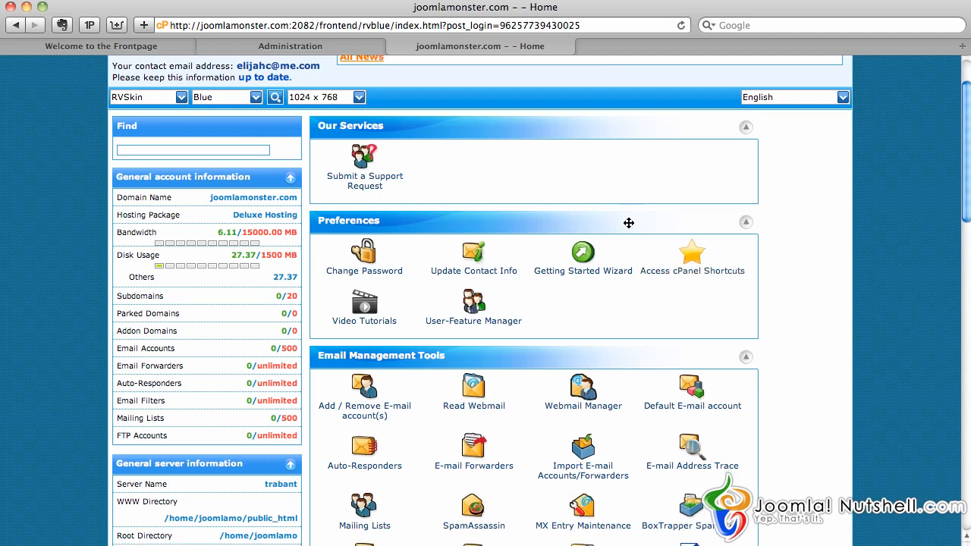
Launch phpMyAdmin from cPanel and select the joomlamo_jo151 database
{"action": "scroll", "scroll_direction": "down", "scroll_amount": 3}
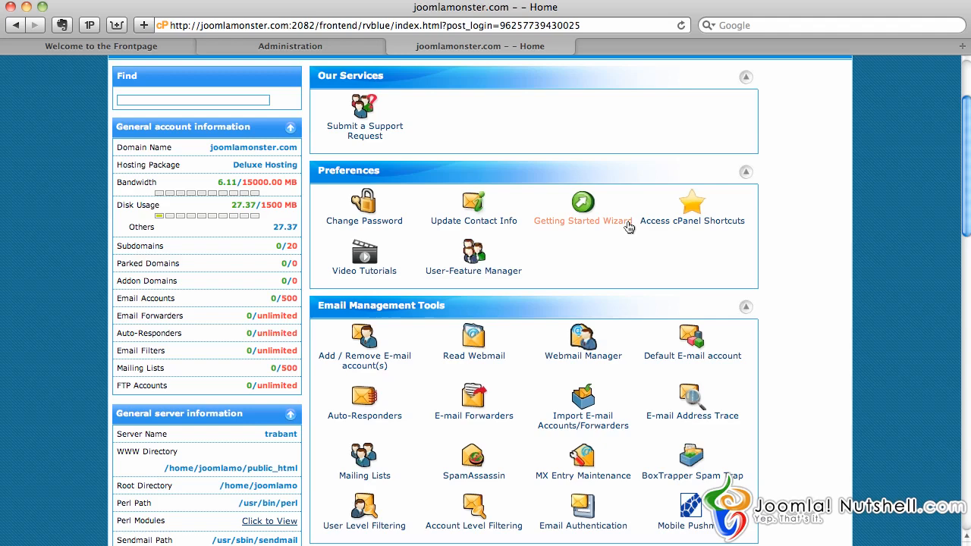
{"action": "scroll", "scroll_direction": "down", "scroll_amount": 3}
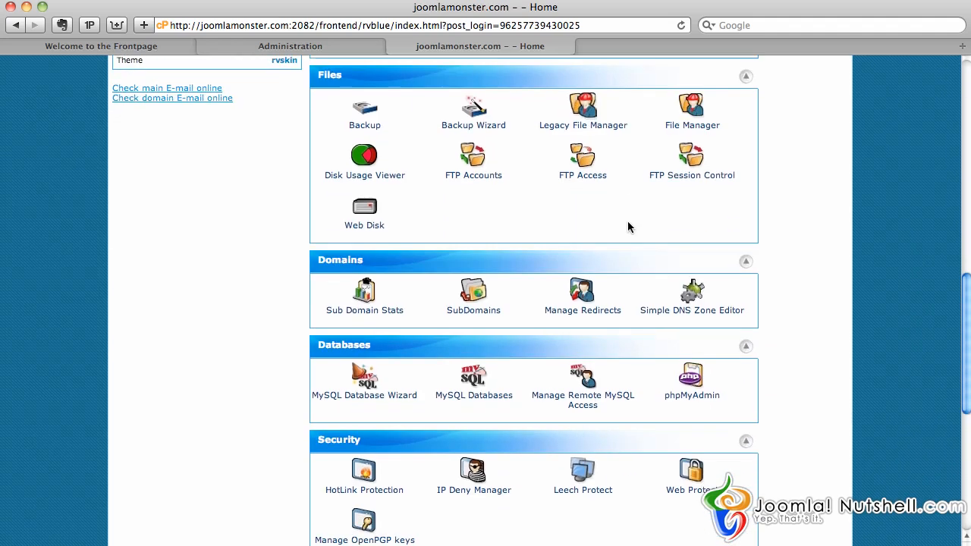
{"action": "scroll", "scroll_direction": "down", "scroll_amount": 3}
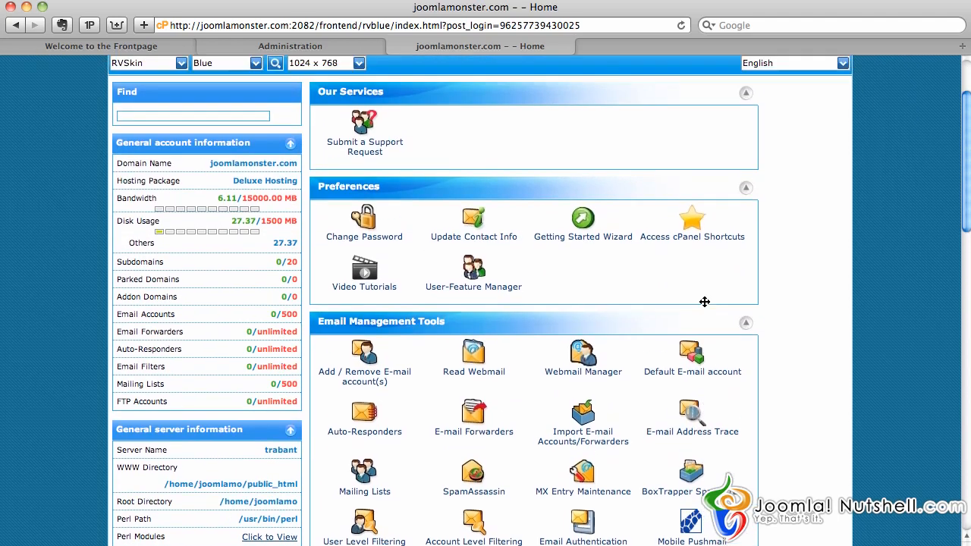
{"action": "scroll", "scroll_direction": "down", "scroll_amount": 3}
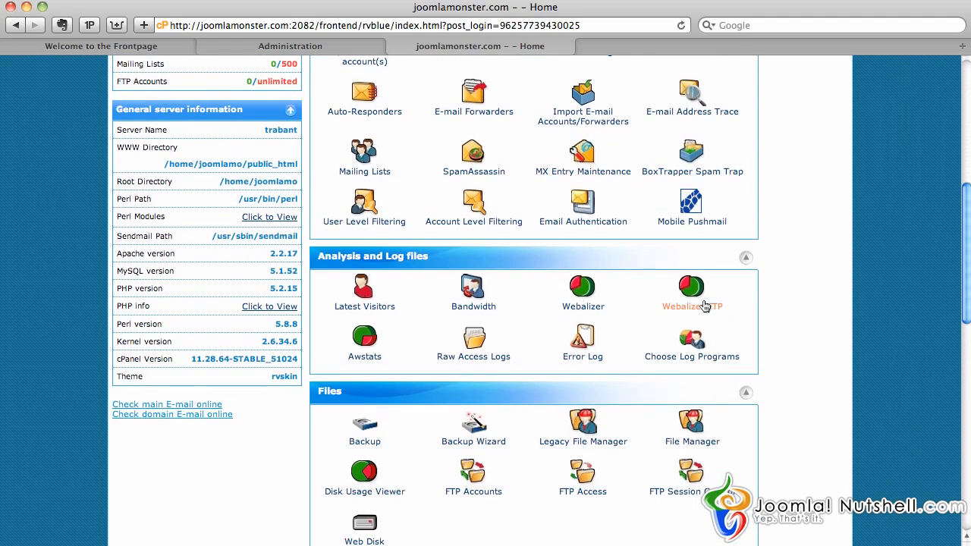
{"action": "scroll", "scroll_direction": "down", "scroll_amount": 3}
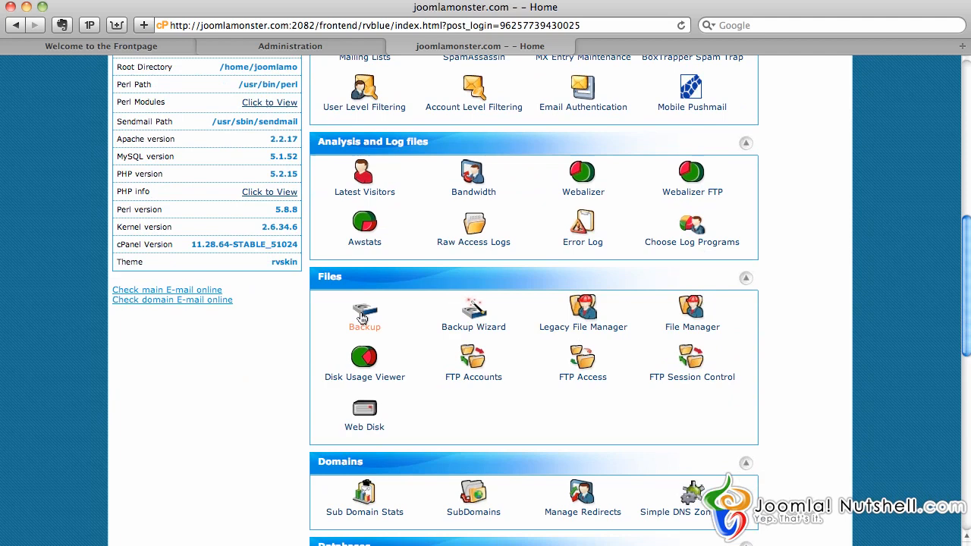
{"action": "mouse_move", "coordinate": [465, 312]}
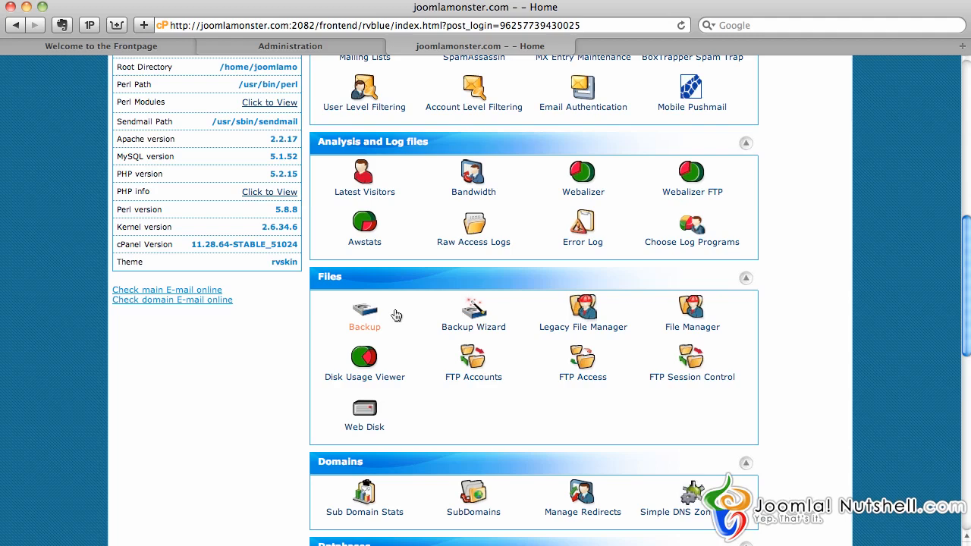
{"action": "scroll", "scroll_direction": "down", "scroll_amount": 3}
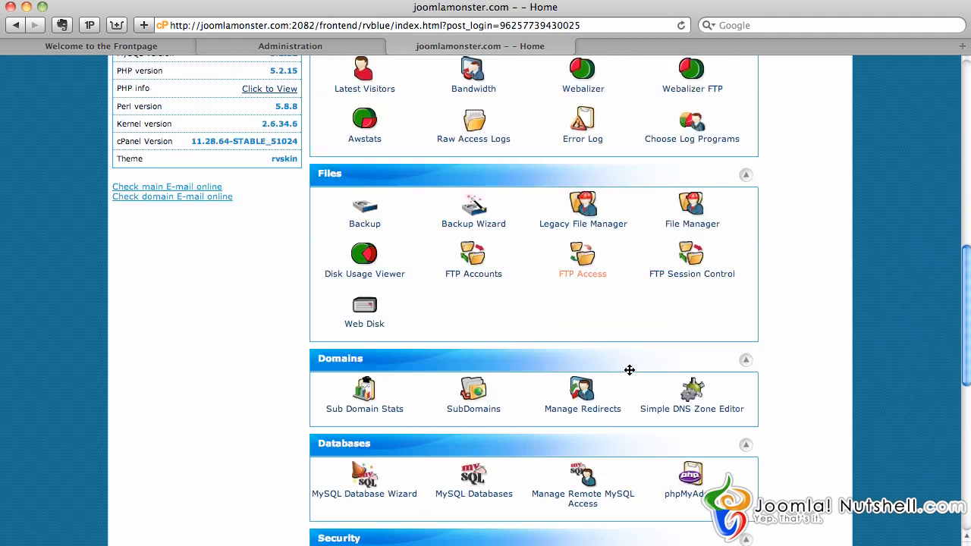
{"action": "scroll", "scroll_direction": "down", "scroll_amount": 3}
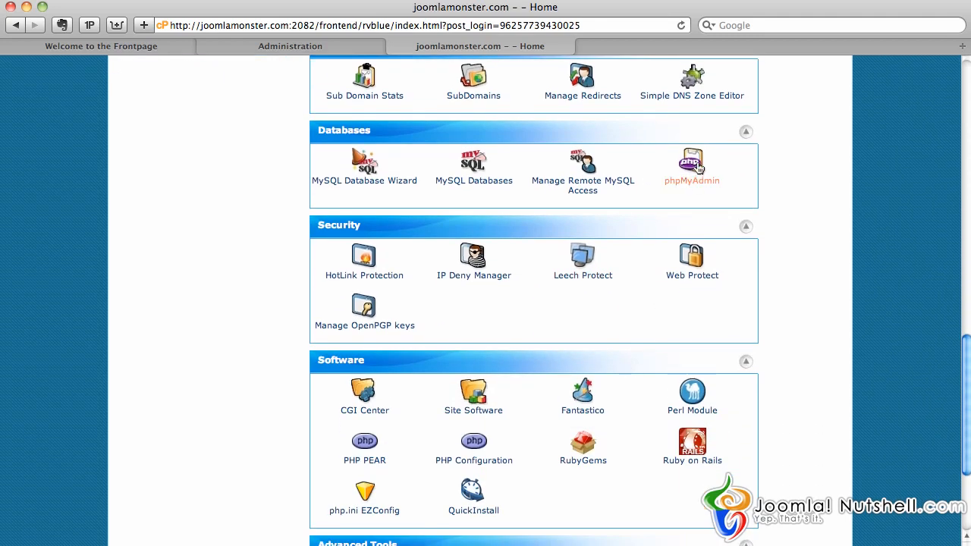
{"action": "left_click", "coordinate": [692, 162]}
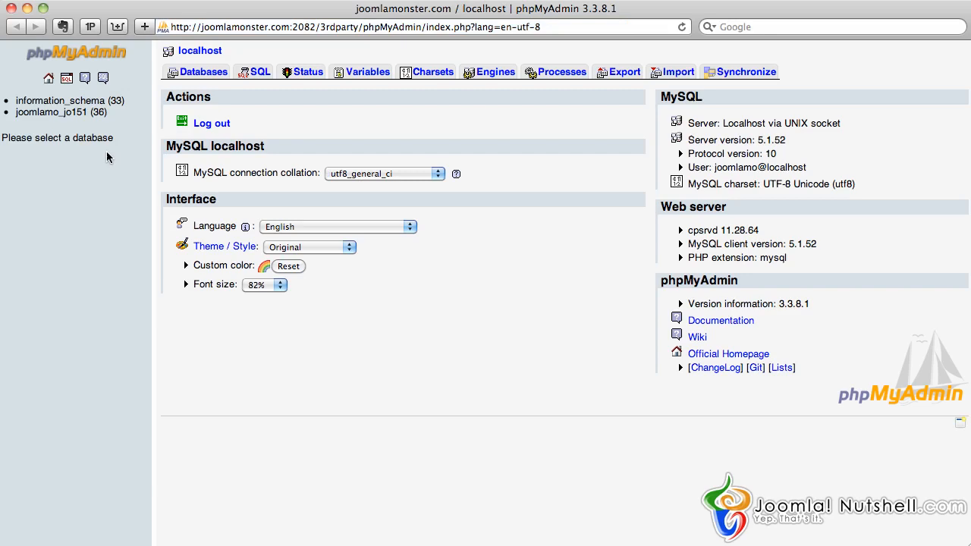
{"action": "left_click", "coordinate": [50, 112]}
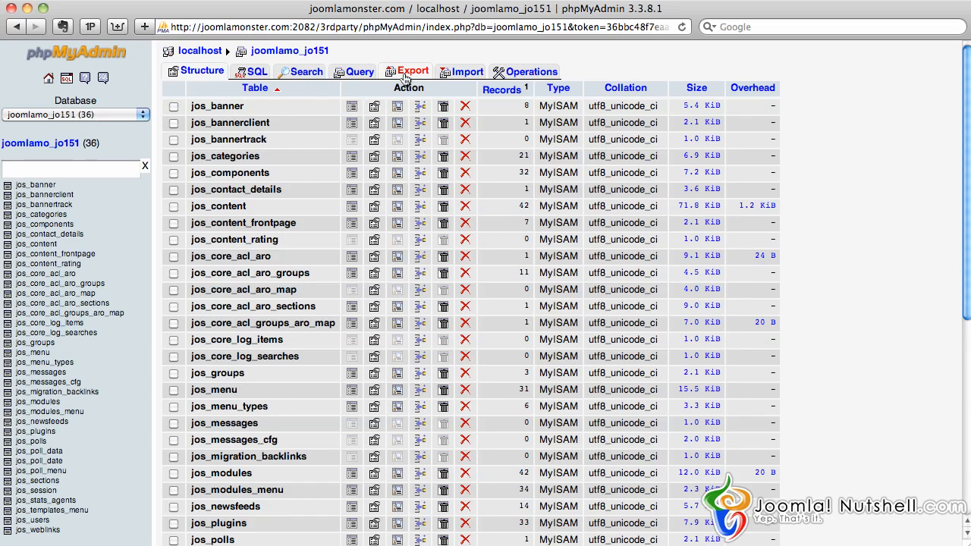
Open the Export page for joomlamo_jo151, review its table list, and keep SQL with Save as file
{"action": "left_click", "coordinate": [411, 70]}
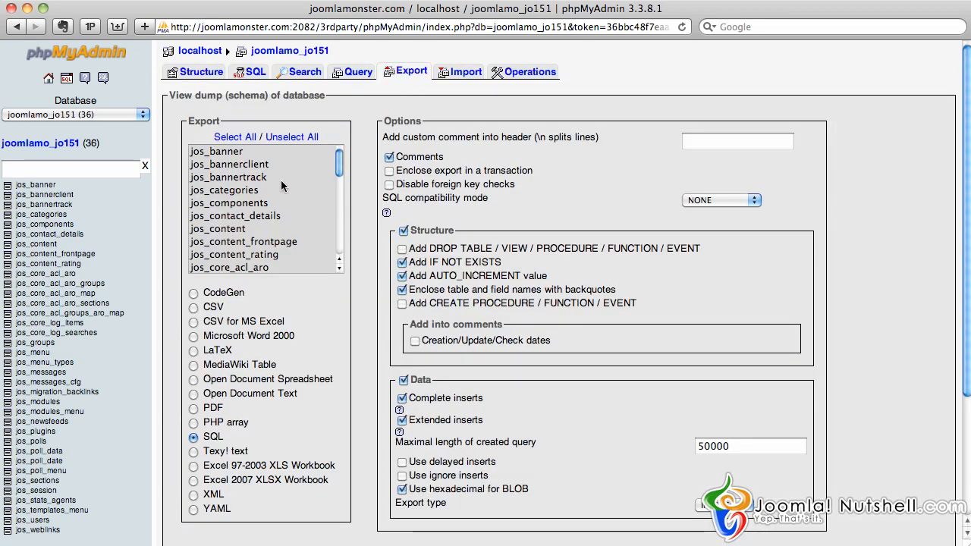
{"action": "scroll", "scroll_direction": "down", "scroll_amount": 3}
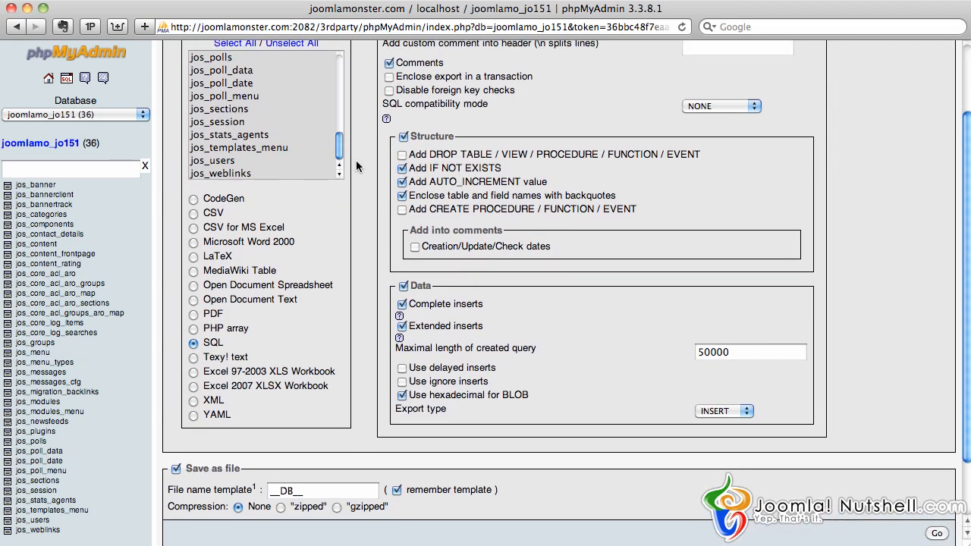
{"action": "scroll", "scroll_direction": "up", "scroll_amount": 3}
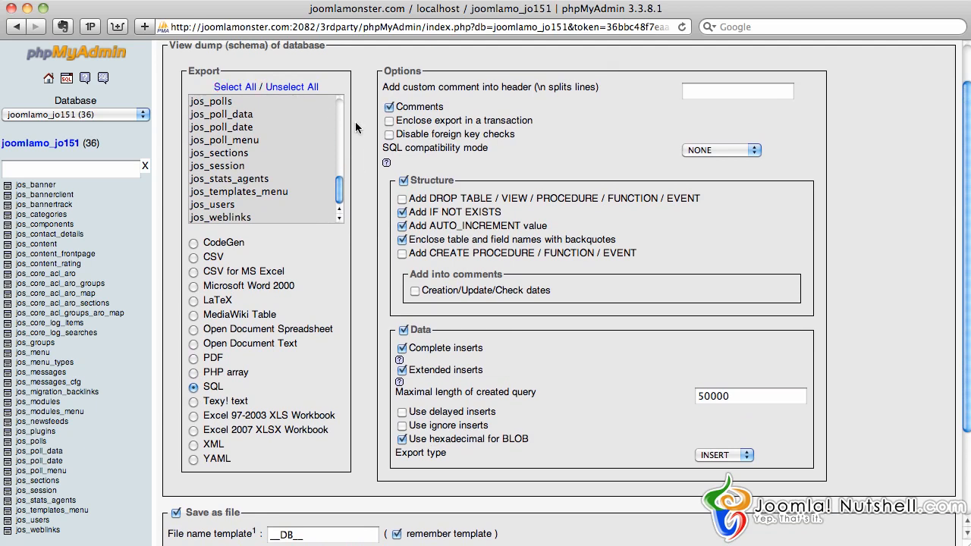
{"action": "mouse_move", "coordinate": [288, 263]}
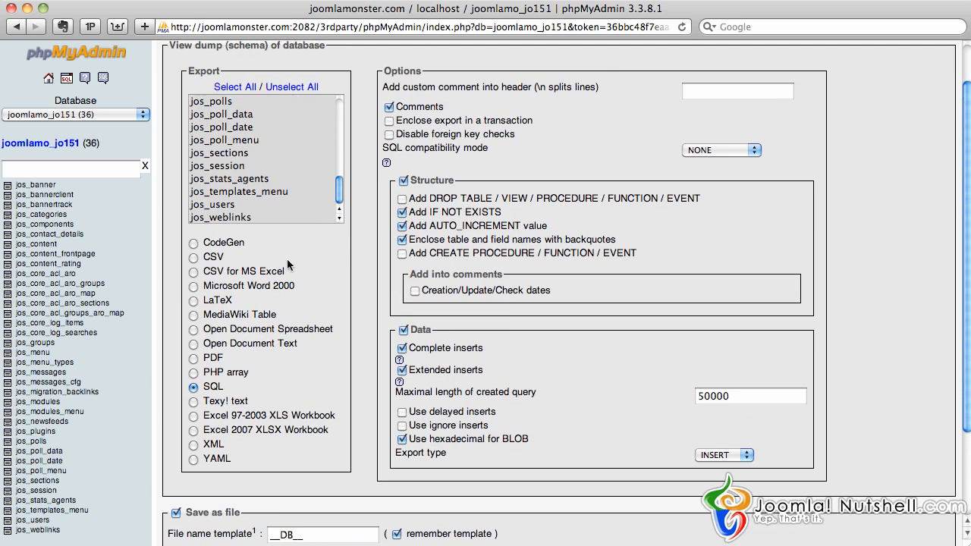
{"action": "mouse_move", "coordinate": [278, 167]}
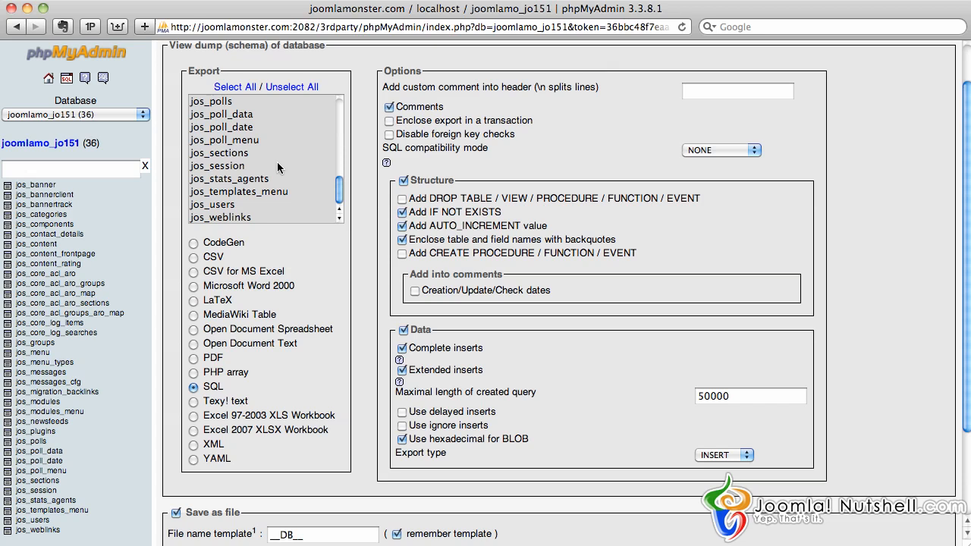
{"action": "left_click", "coordinate": [219, 153]}
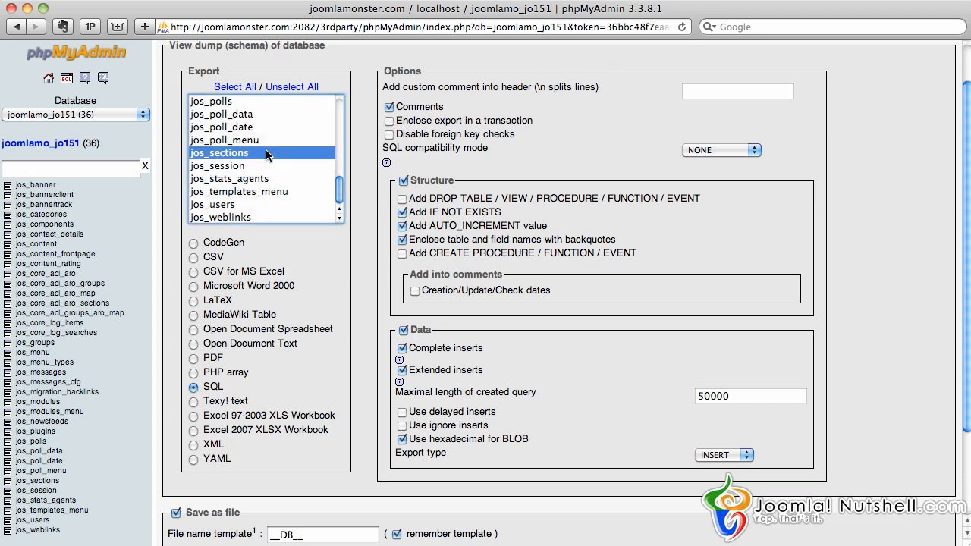
{"action": "left_click", "coordinate": [225, 140]}
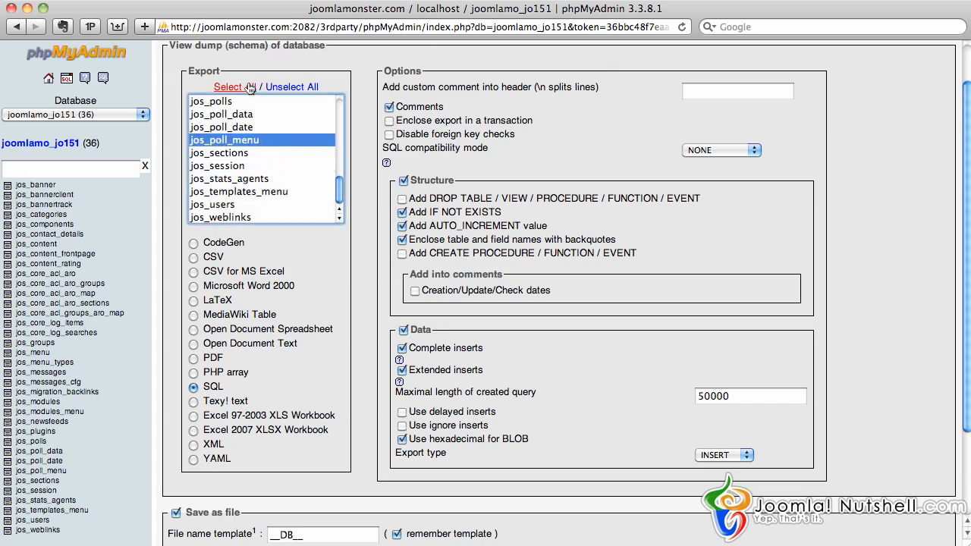
{"action": "scroll", "scroll_direction": "down", "scroll_amount": 3}
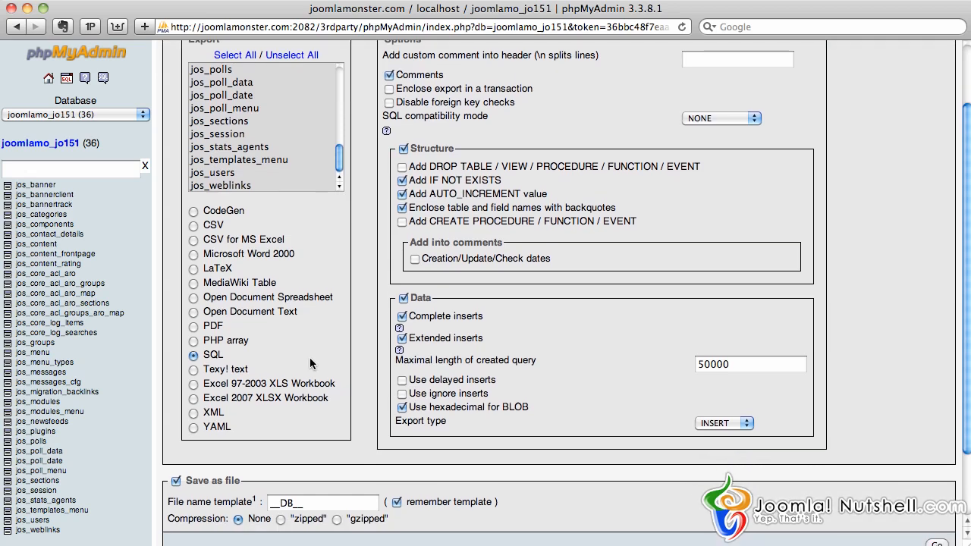
{"action": "mouse_move", "coordinate": [244, 398]}
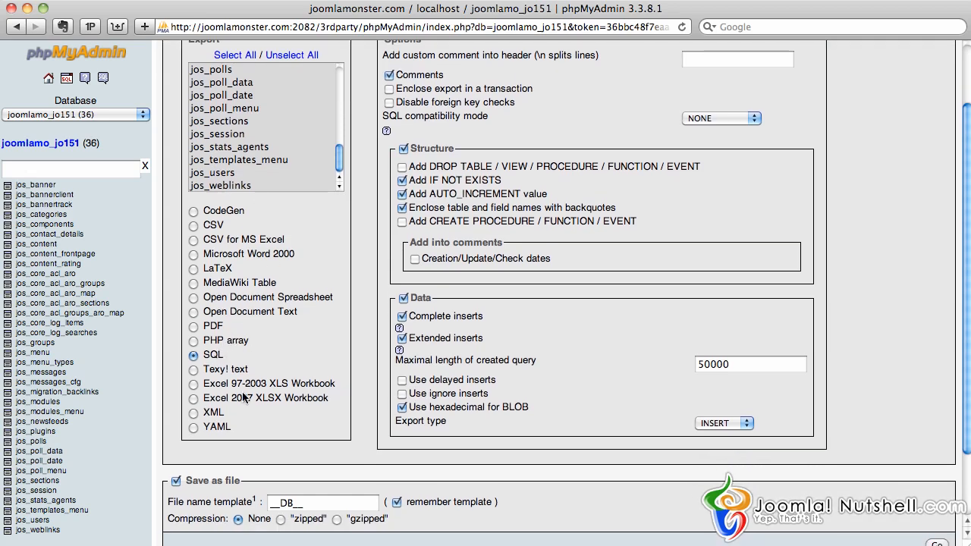
{"action": "scroll", "scroll_direction": "down", "scroll_amount": 3}
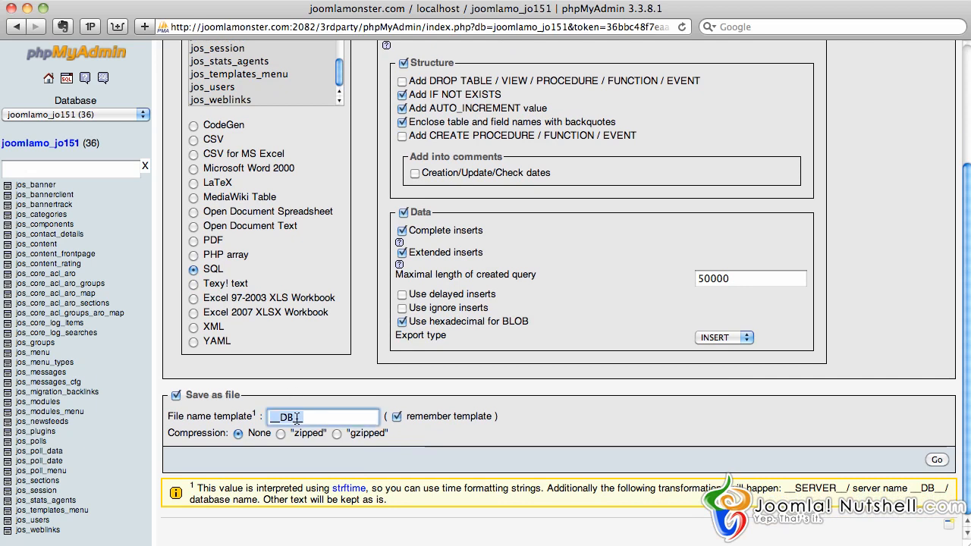
Name the export Joomla_Monster and download it as an SQL file
{"action": "type", "text": "Joomla_Monster"}
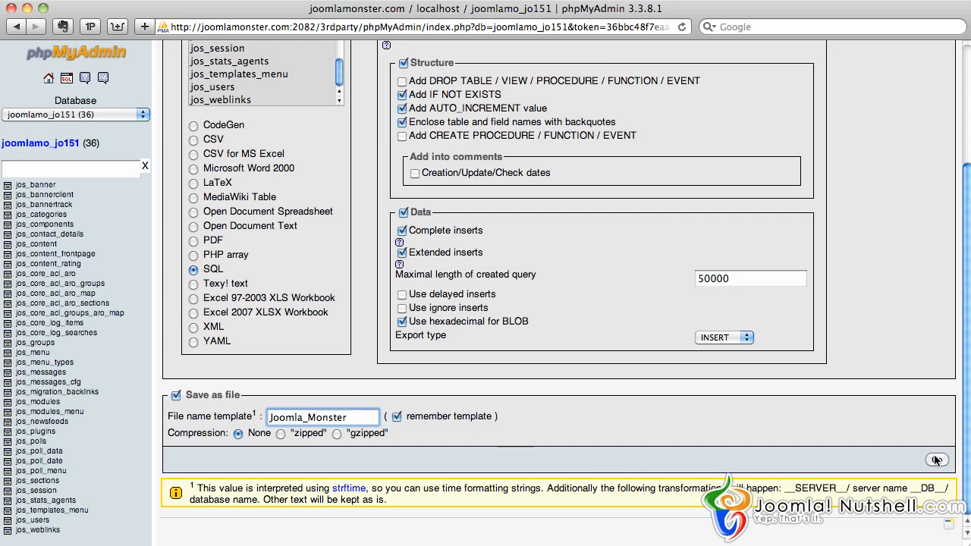
{"action": "left_click", "coordinate": [936, 460]}
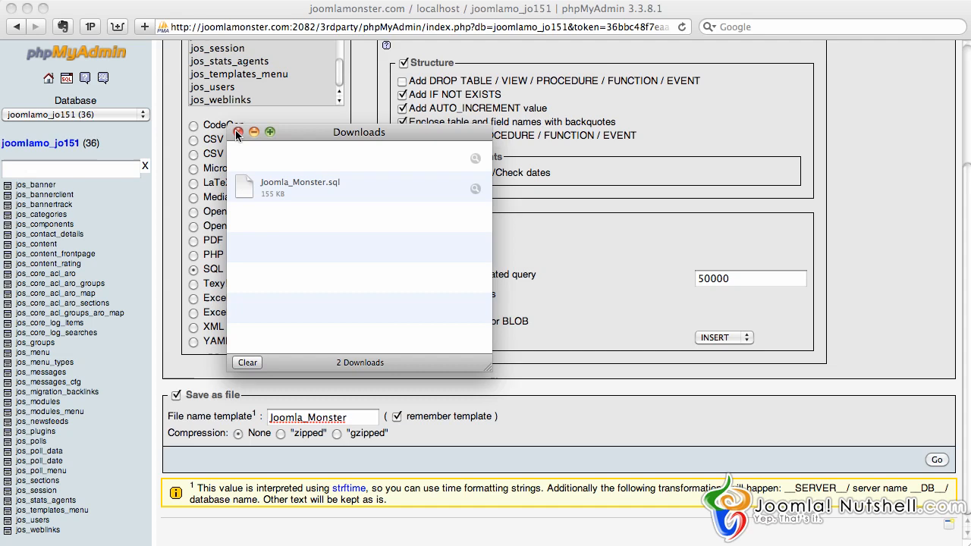
Dismiss Safari's Downloads list and close the phpMyAdmin window, raising the confirmation prompt
{"action": "left_click", "coordinate": [238, 132]}
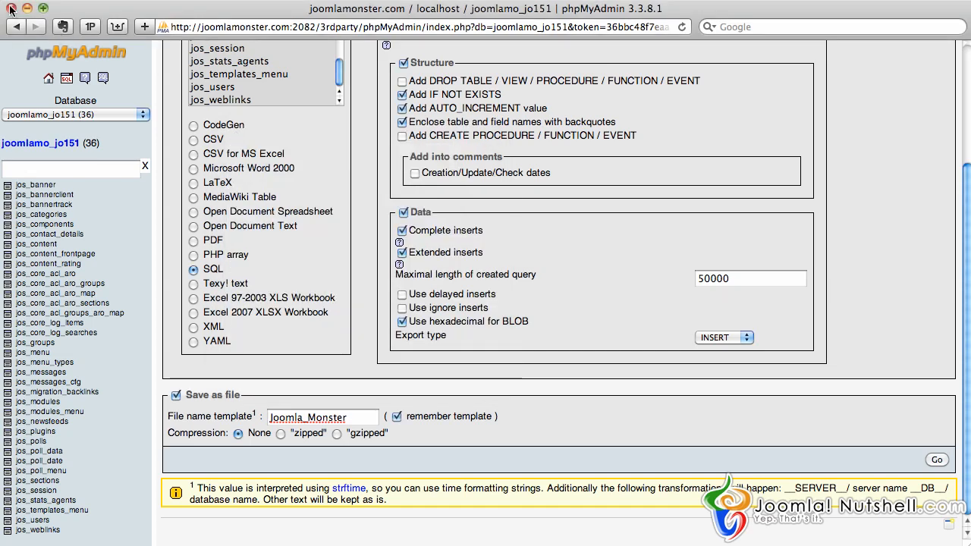
{"action": "left_click", "coordinate": [11, 9]}
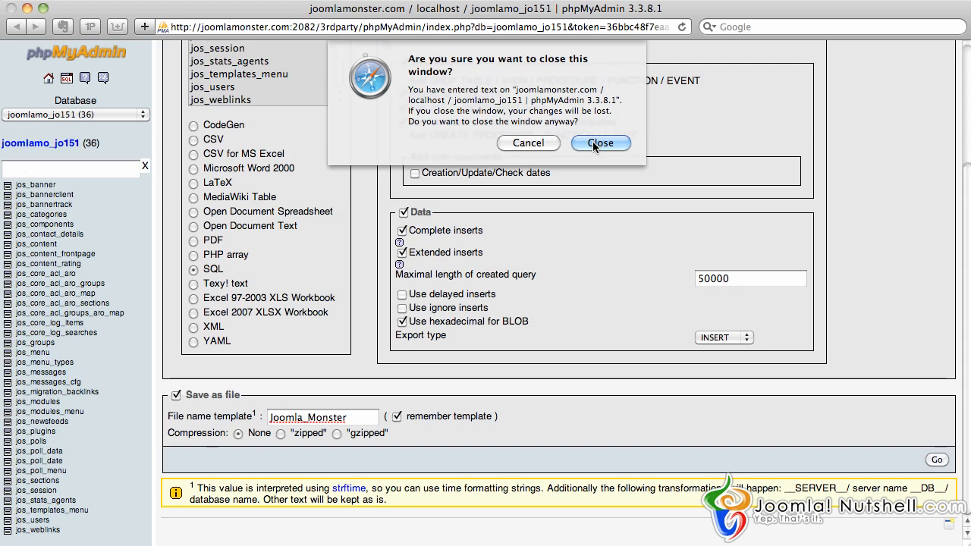
Confirm closing the phpMyAdmin window to return to the cPanel dashboard
{"action": "left_click", "coordinate": [600, 143]}
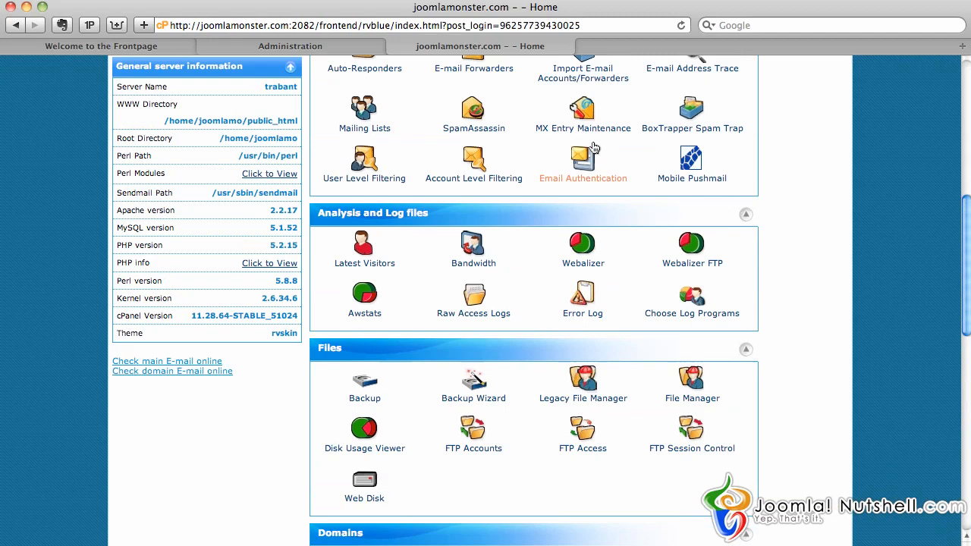